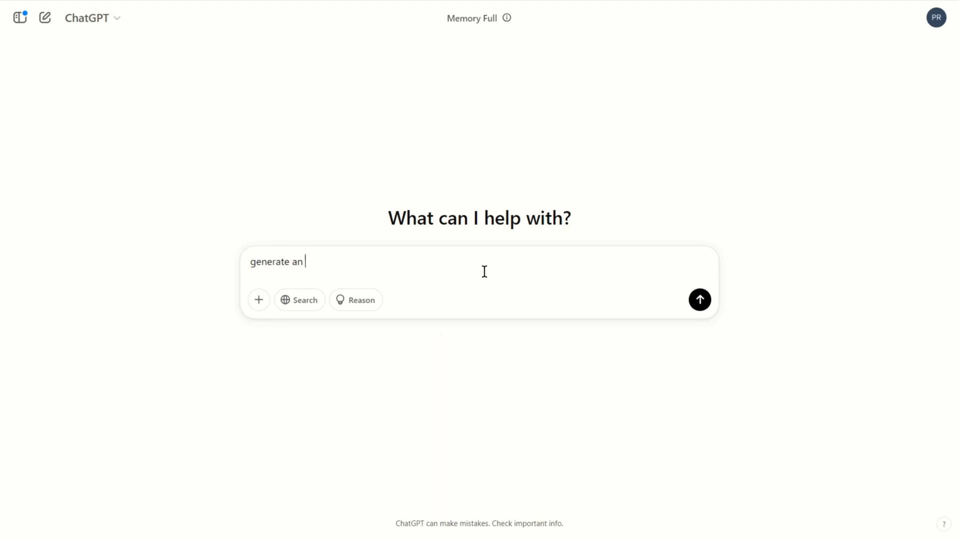
Step: Send the chibi hacker figurine image prompt in ChatGPT and review the result
text(image:)
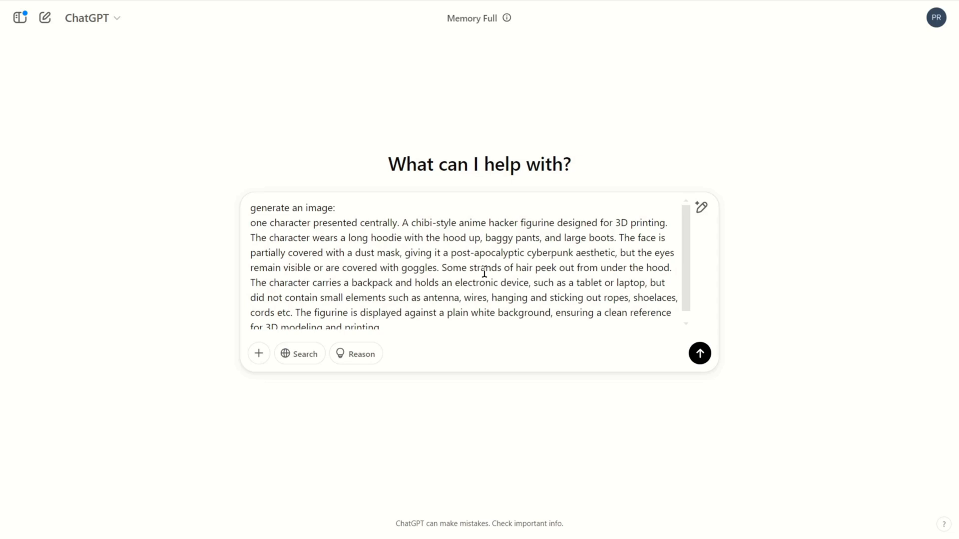
click(699, 353)
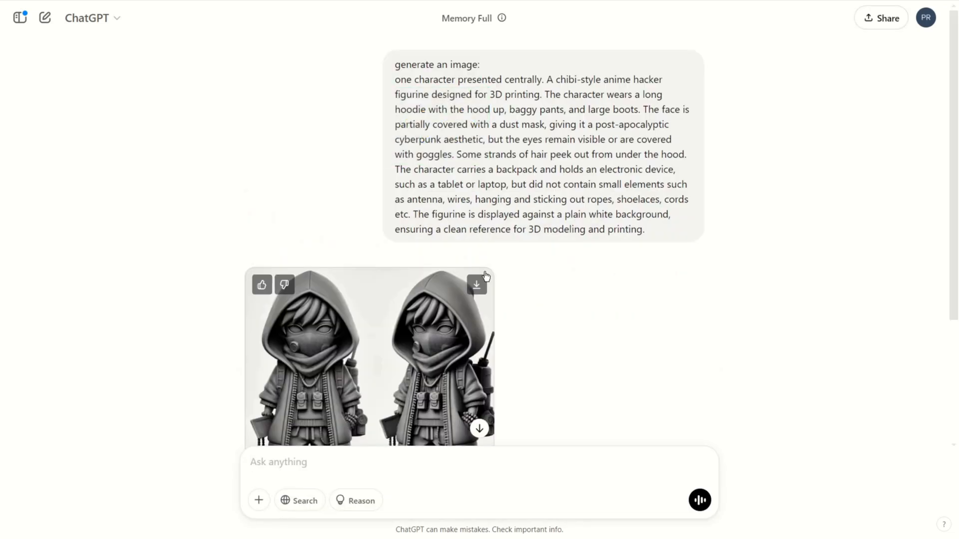
scroll(down, 3)
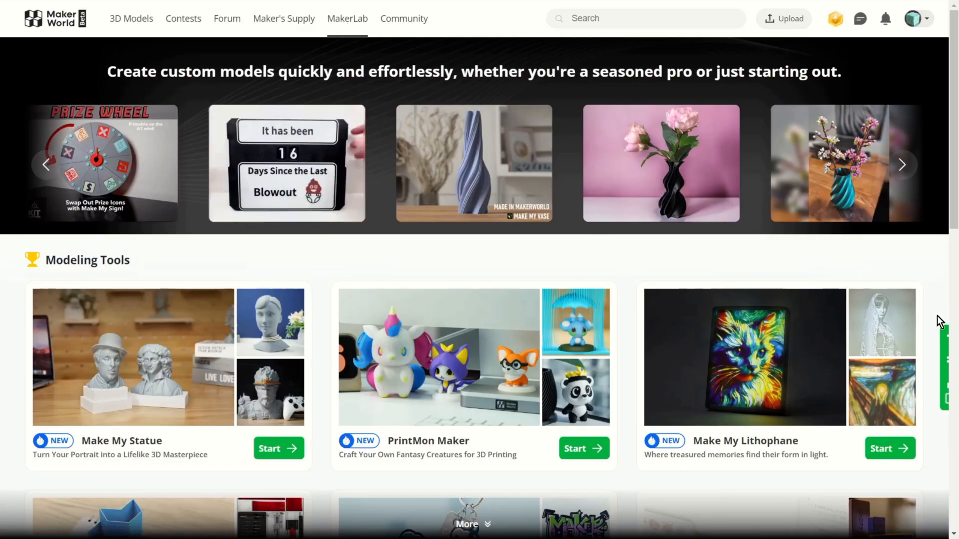
Step: Start the Image to 3D Model experiment from the MakerLab Experiments section
scroll(down, 3)
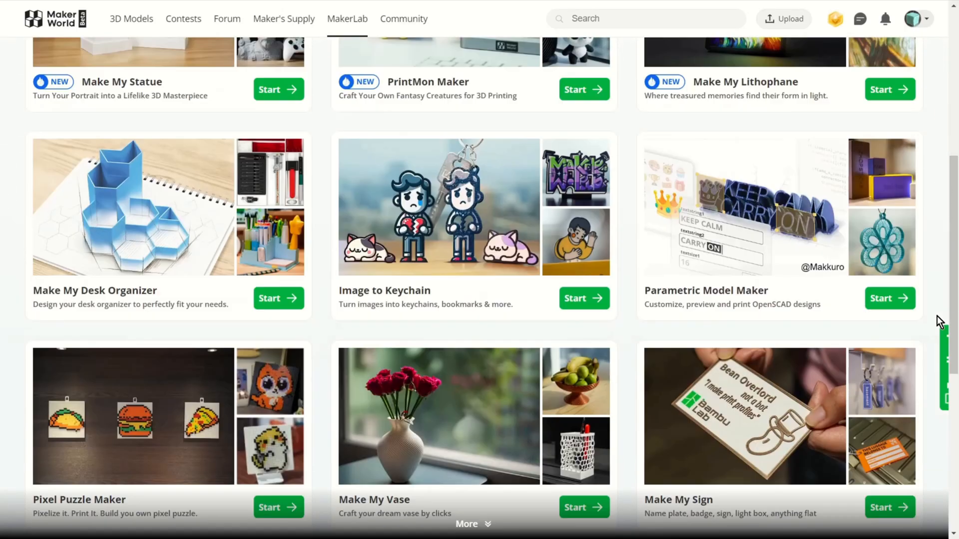
scroll(down, 3)
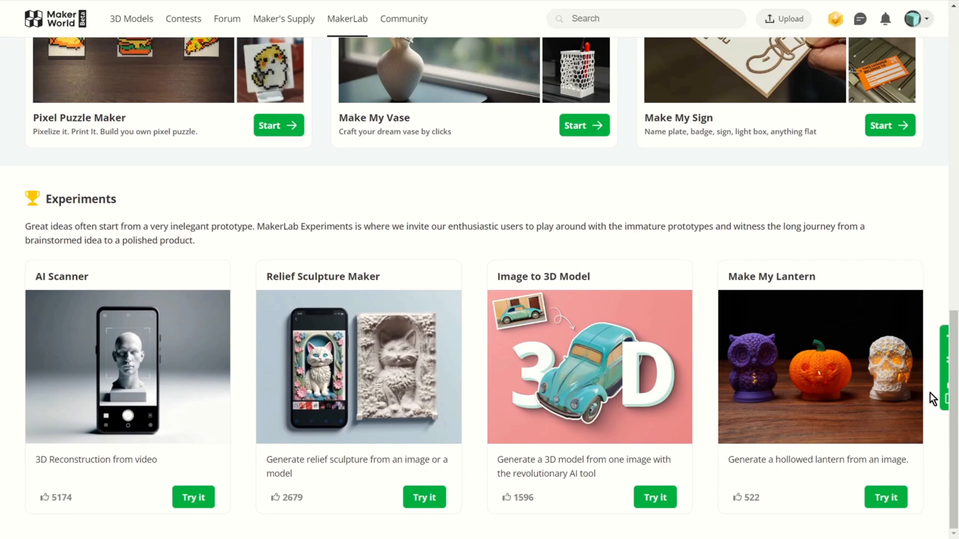
mouse_move(592, 377)
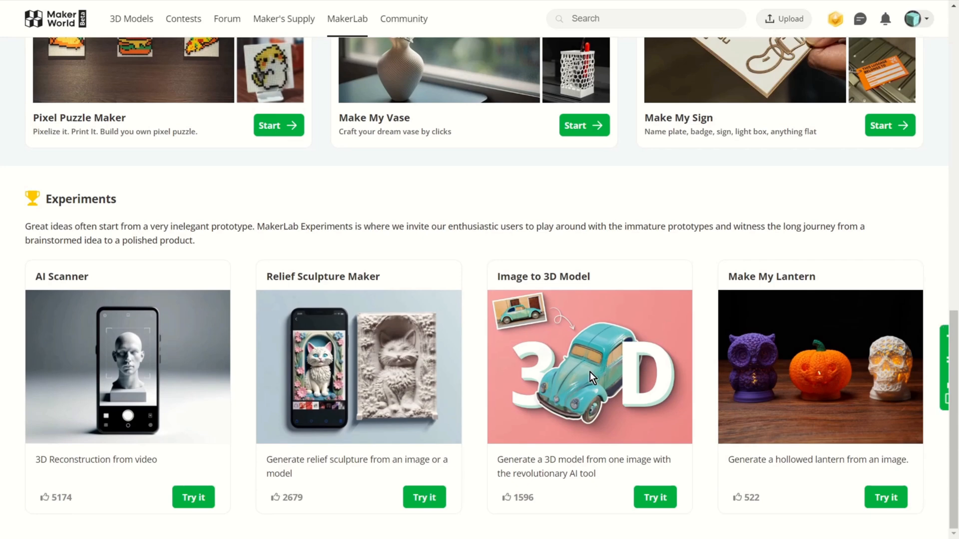
click(654, 497)
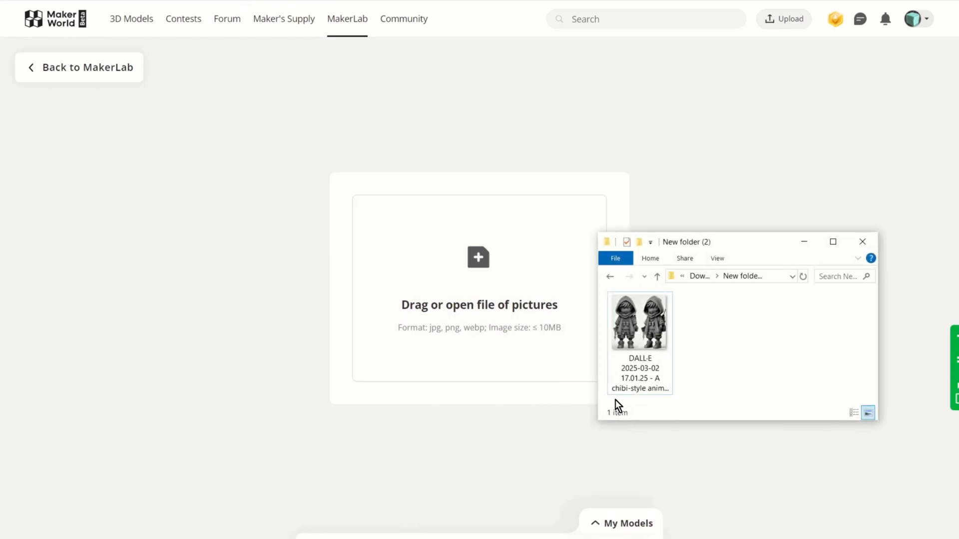
Step: Upload the downloaded DALL-E figurine image and generate a 3D model from it
drag(639, 321, 484, 276)
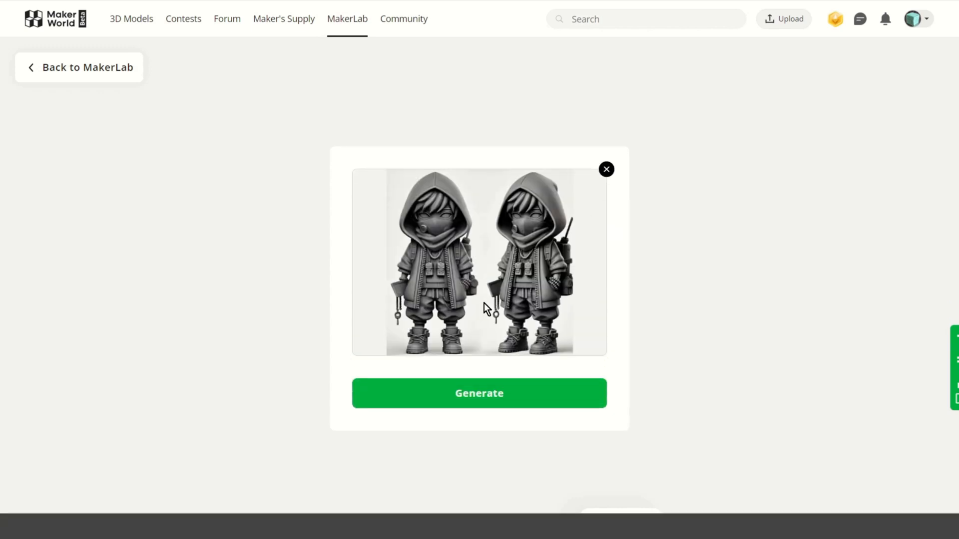
click(478, 393)
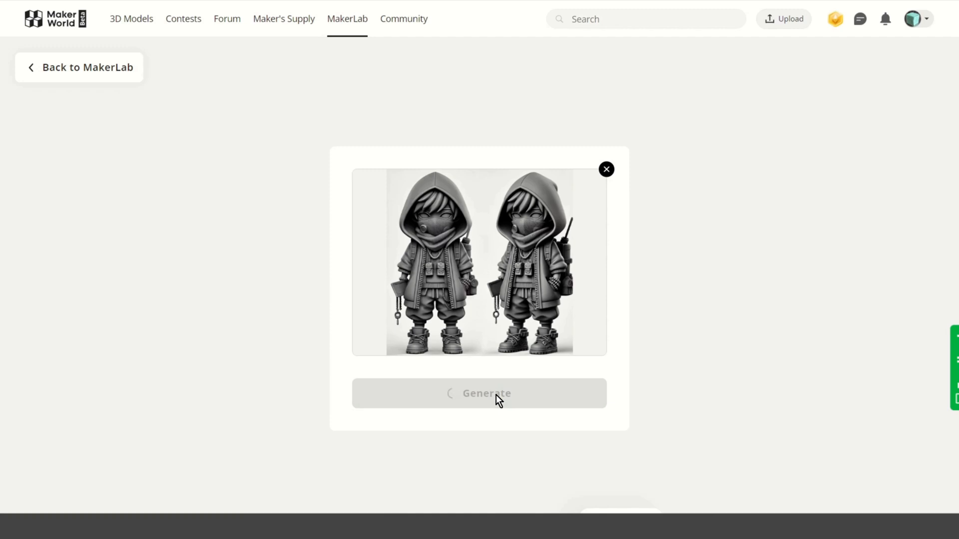
click(478, 393)
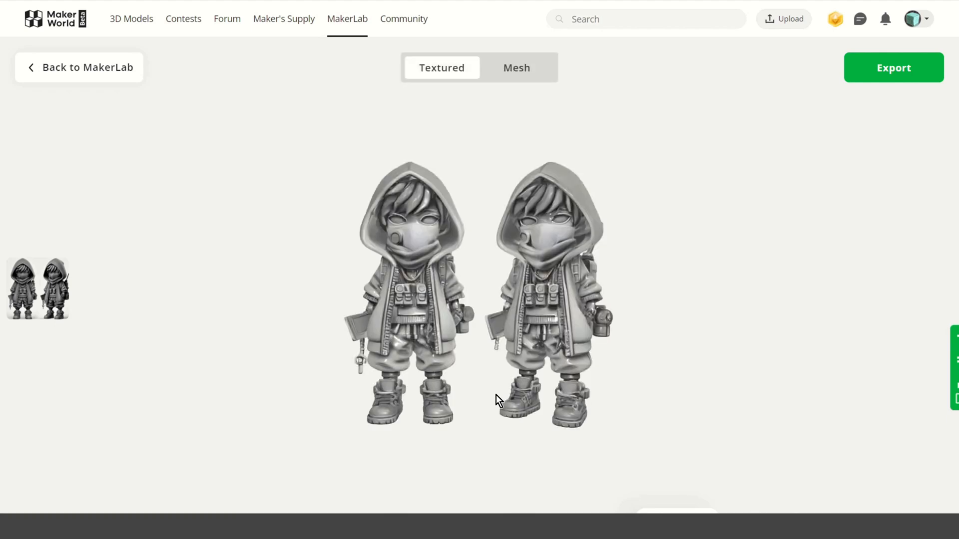
mouse_move(531, 238)
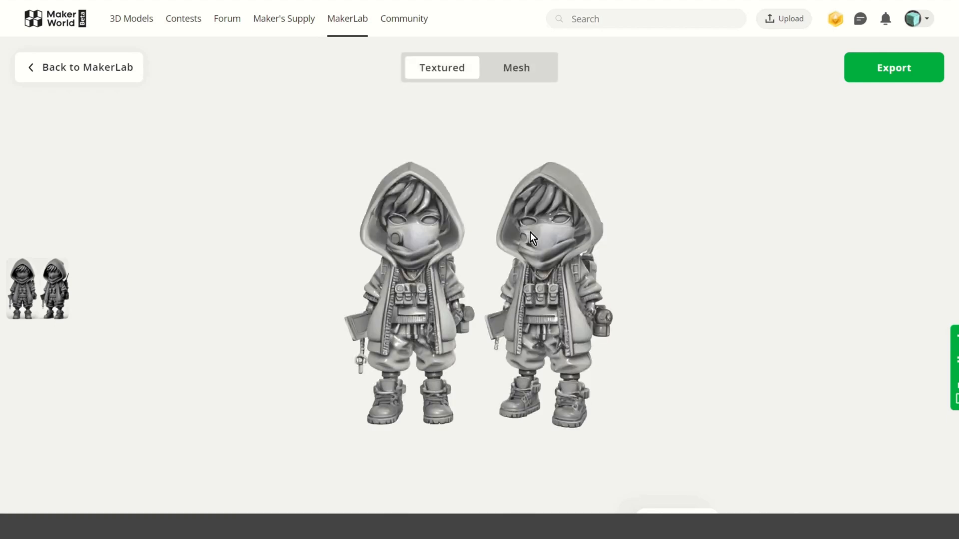
Step: Inspect the figurines as an untextured mesh from several angles, then begin the export
click(517, 67)
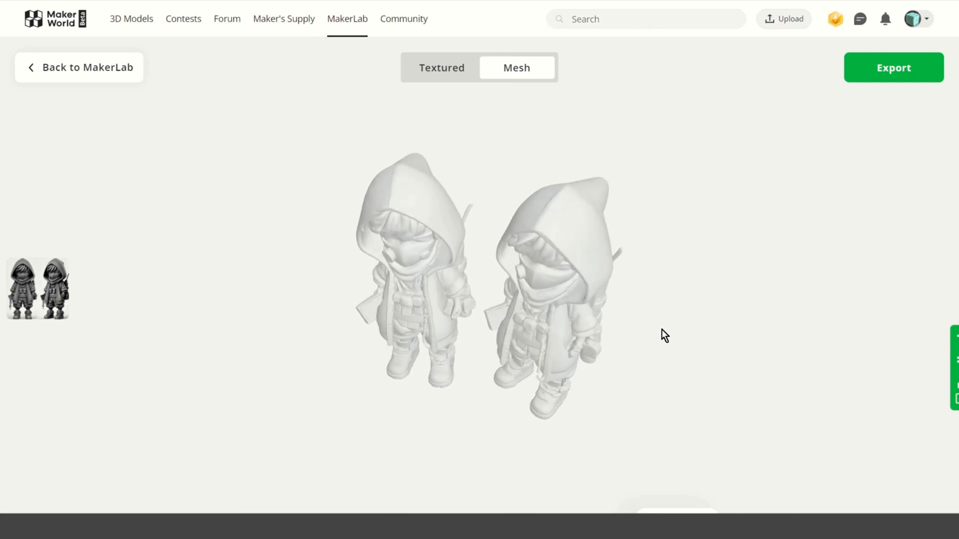
mouse_move(734, 265)
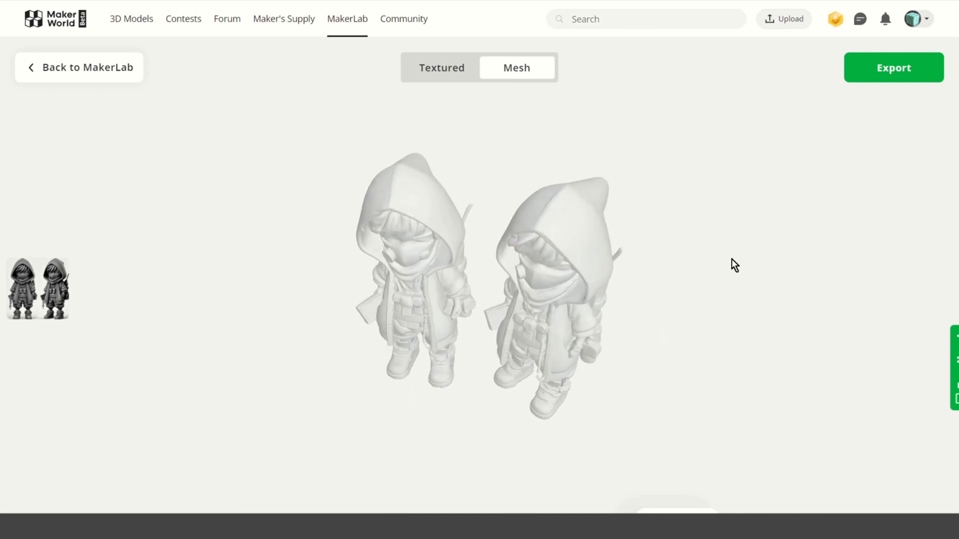
mouse_move(638, 278)
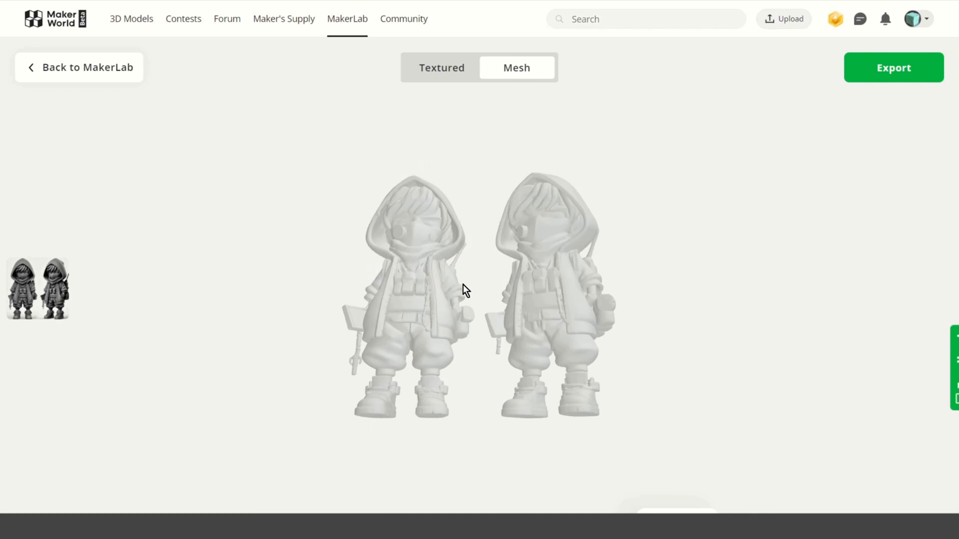
drag(464, 290, 540, 369)
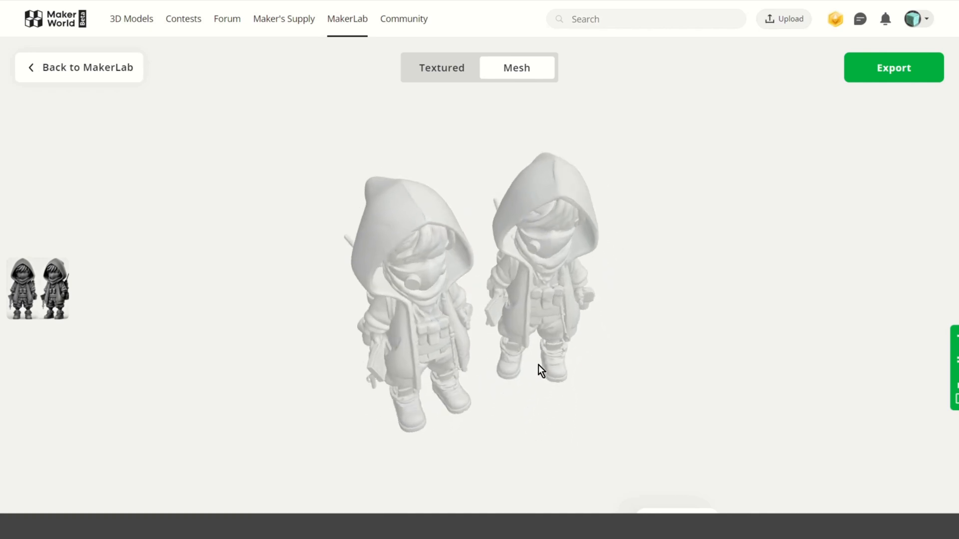
drag(540, 372, 503, 368)
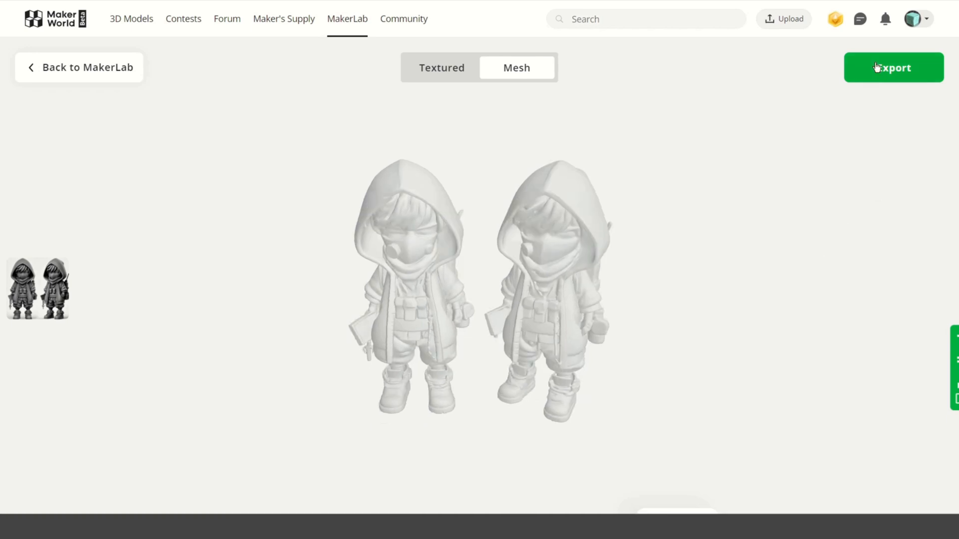
click(892, 67)
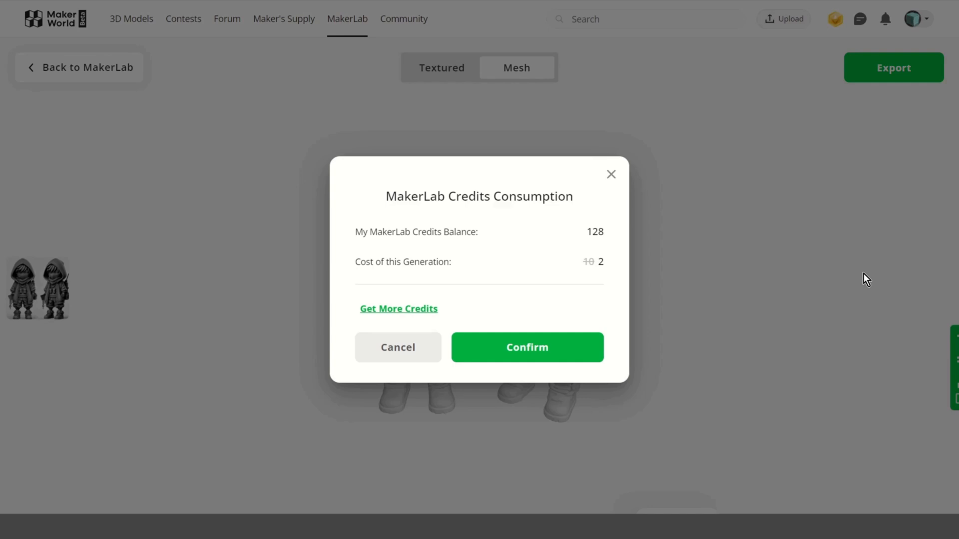
mouse_move(526, 347)
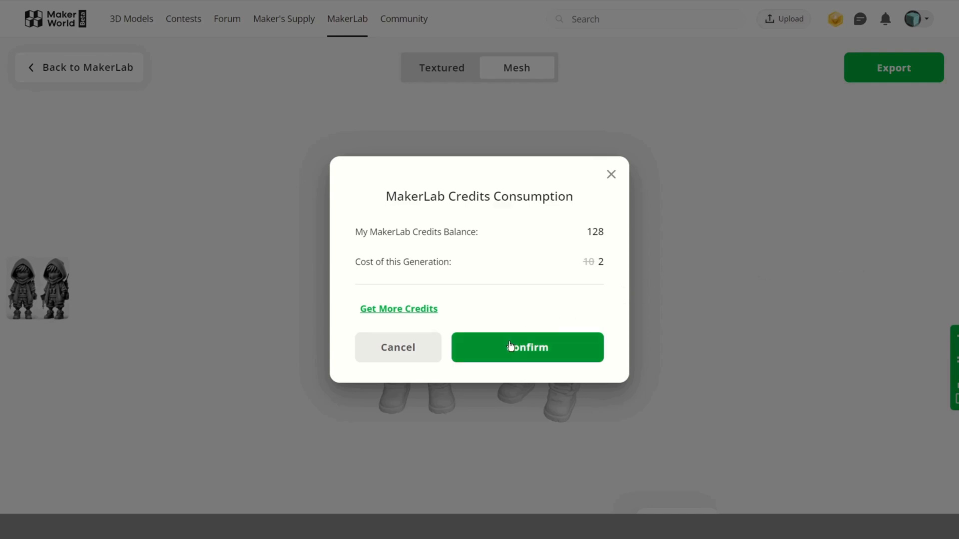
Step: Confirm the 2-credit cost in the MakerLab Credits Consumption dialog
click(526, 346)
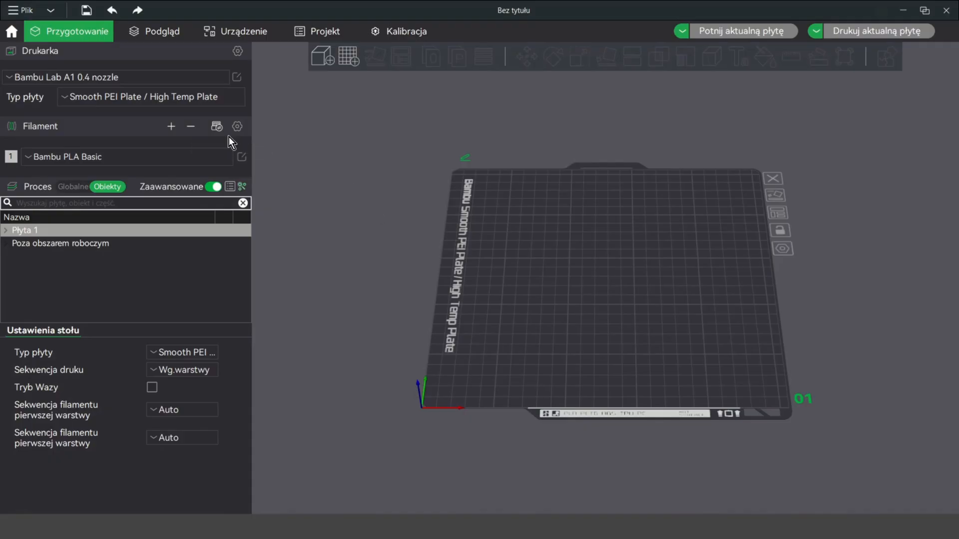
Step: Import the exported figurine OBJ via File > Import, accepting the recommended colour mapping
click(22, 10)
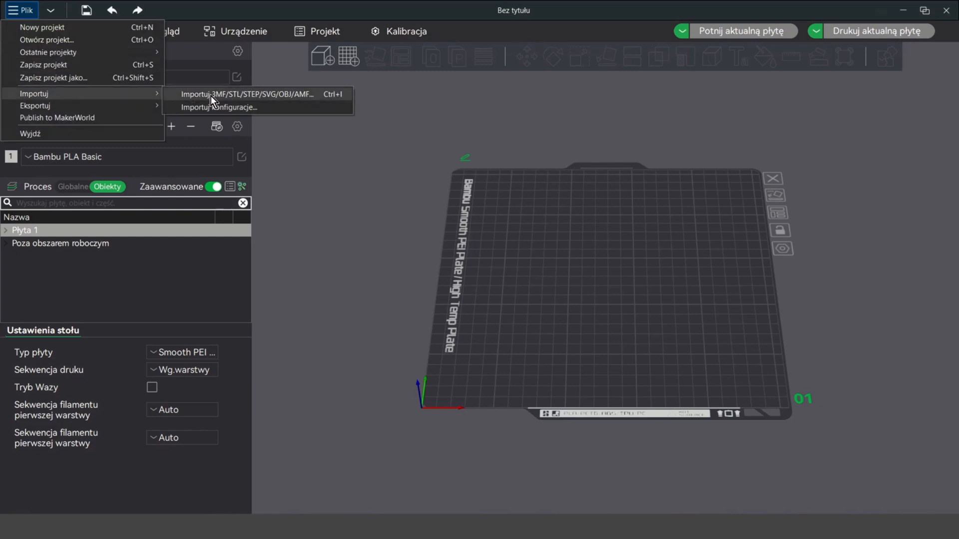
click(244, 94)
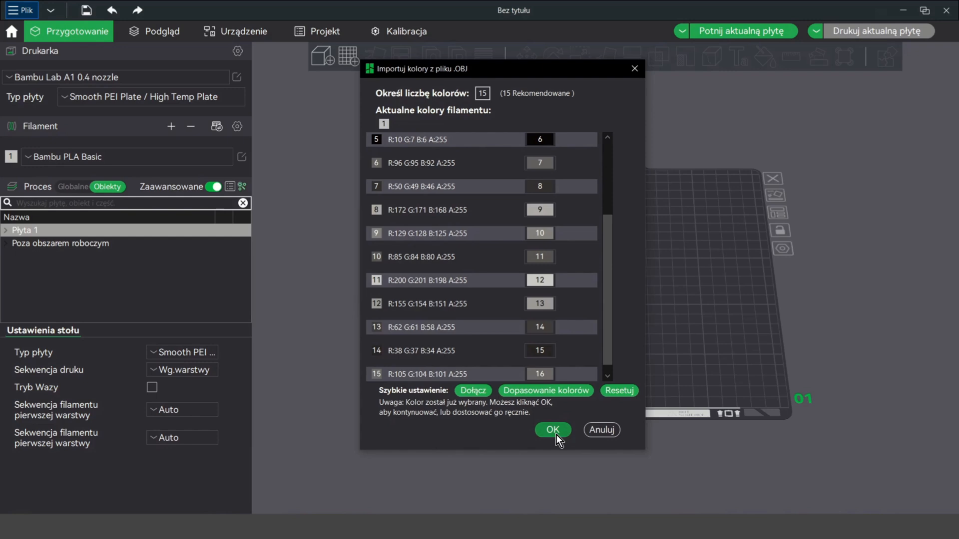
click(551, 430)
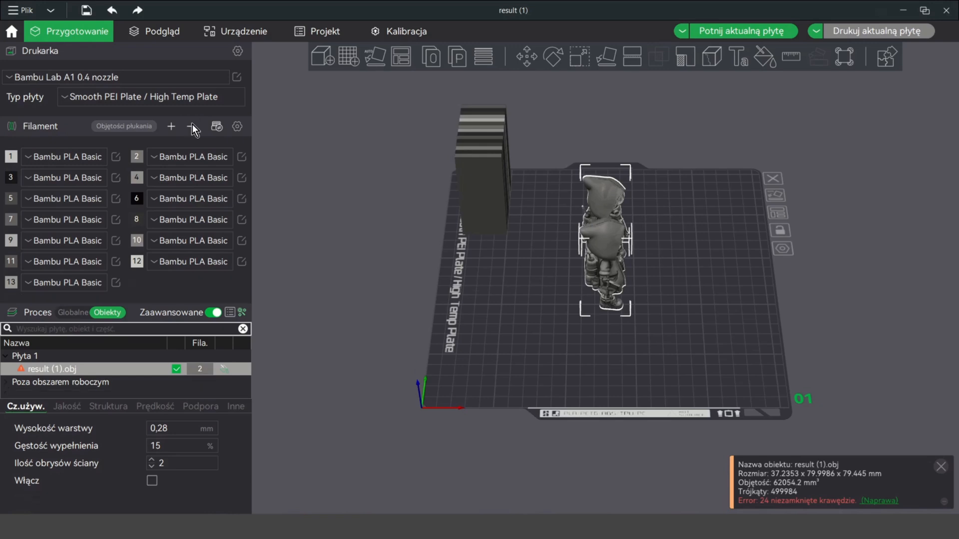
Step: Delete the extra filaments one by one until a single Bambu PLA Basic remains
click(192, 127)
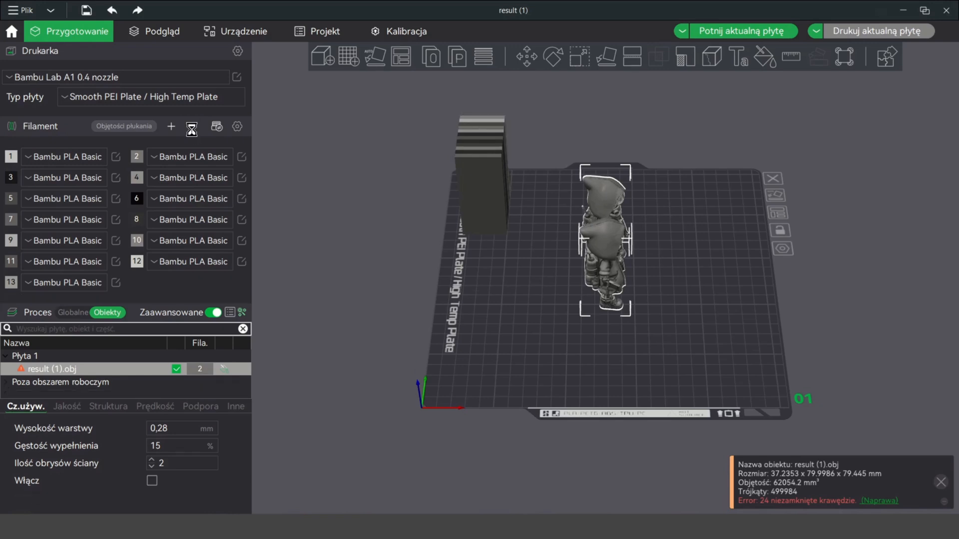
click(190, 126)
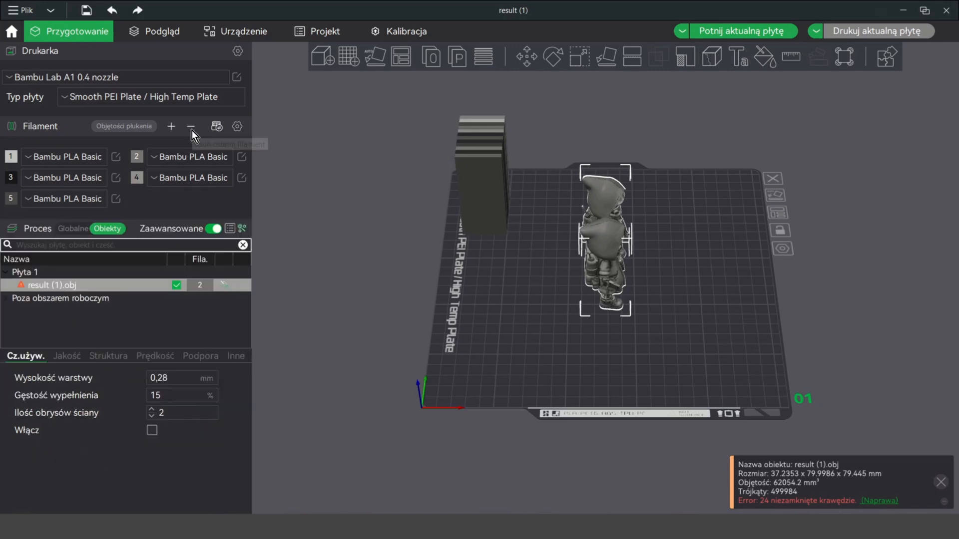
click(191, 127)
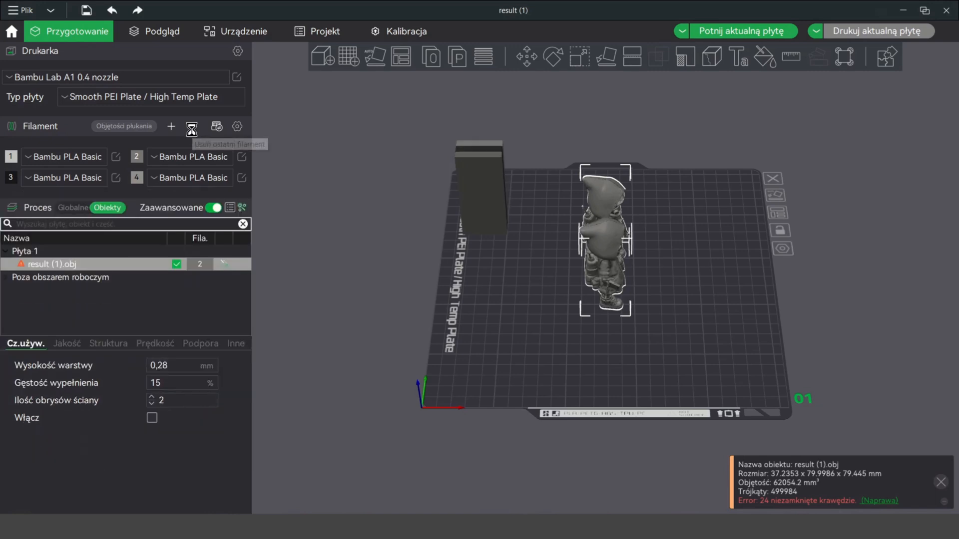
click(192, 127)
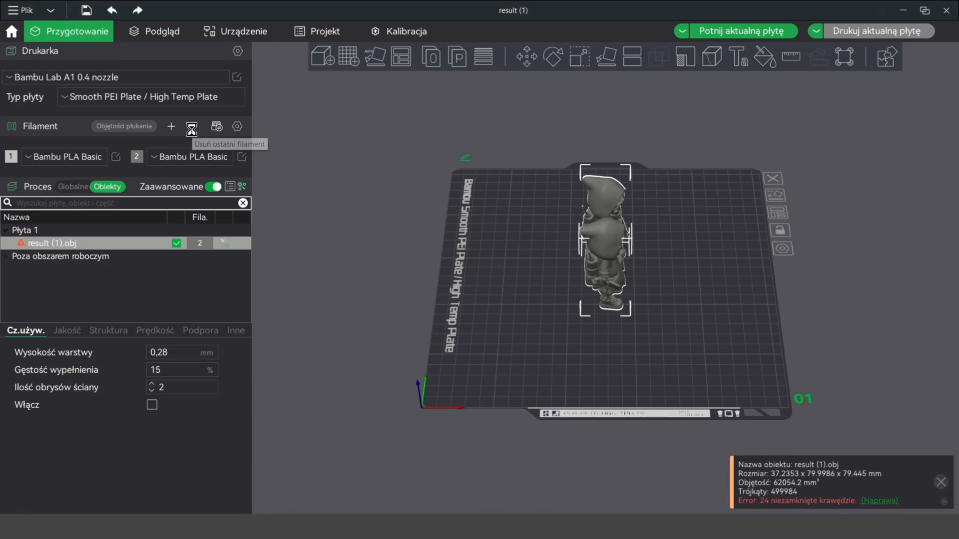
click(192, 127)
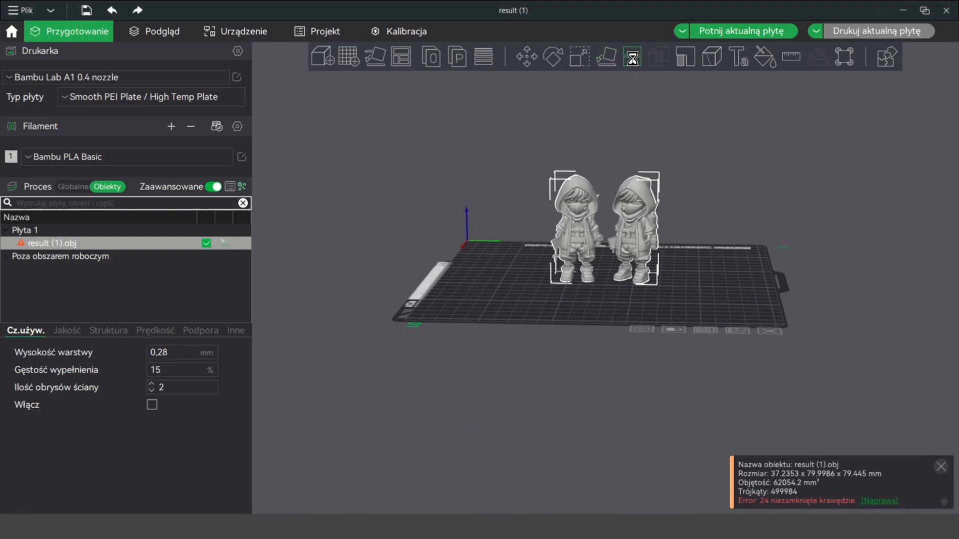
Step: Cut the figurine pair apart, repair the open edges, and keep one hooded figure on the plate
click(634, 57)
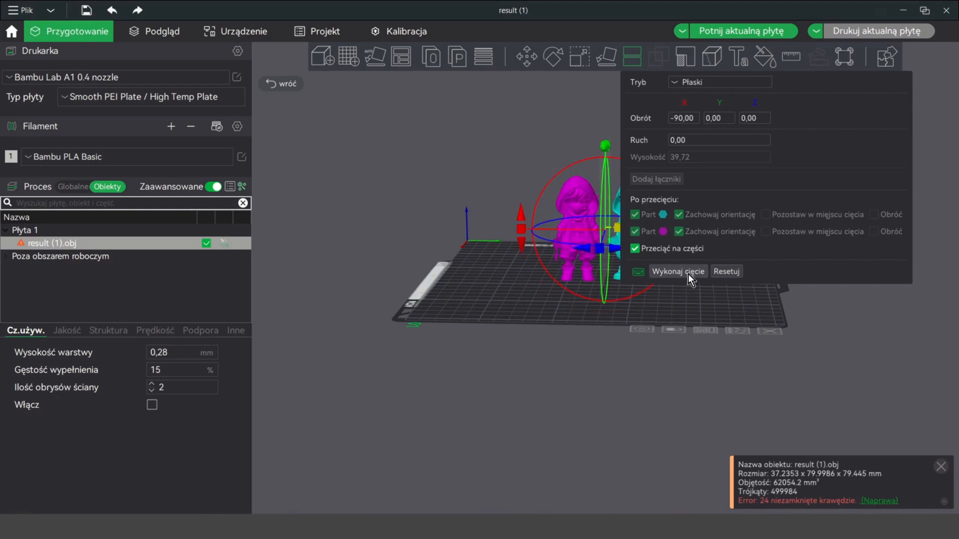
click(677, 270)
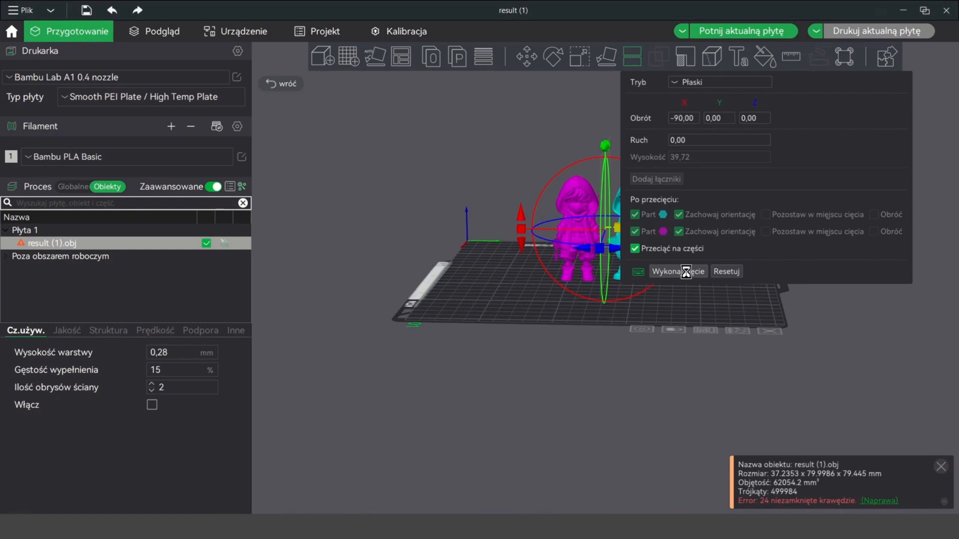
click(677, 271)
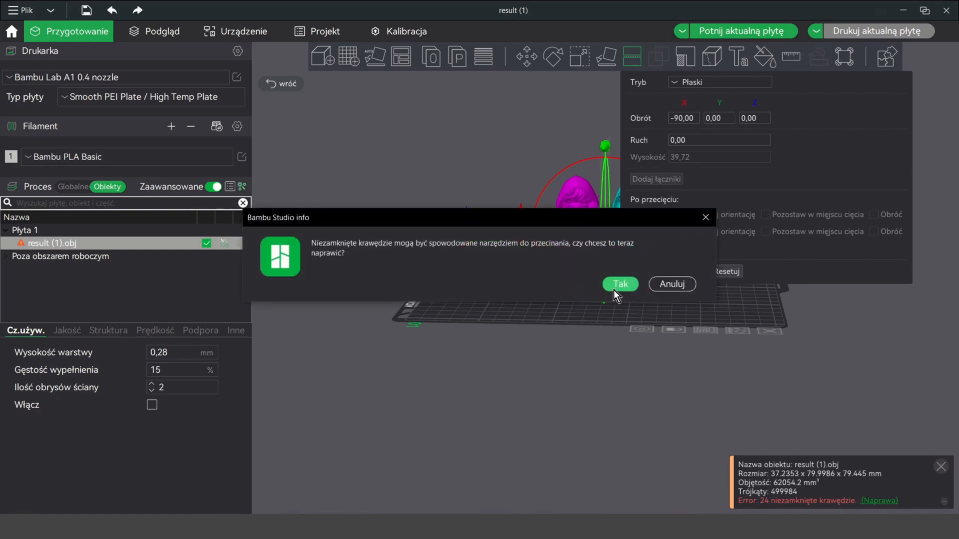
click(619, 283)
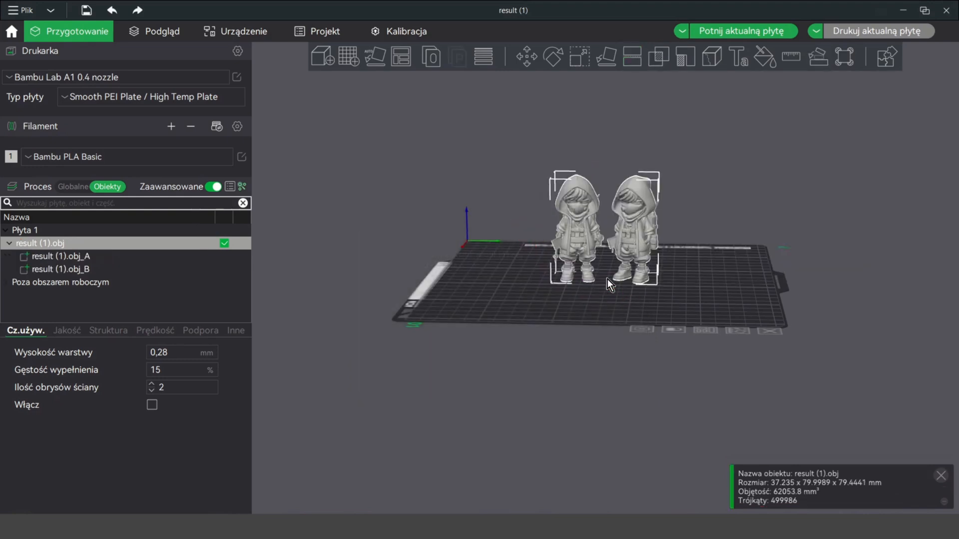
click(60, 256)
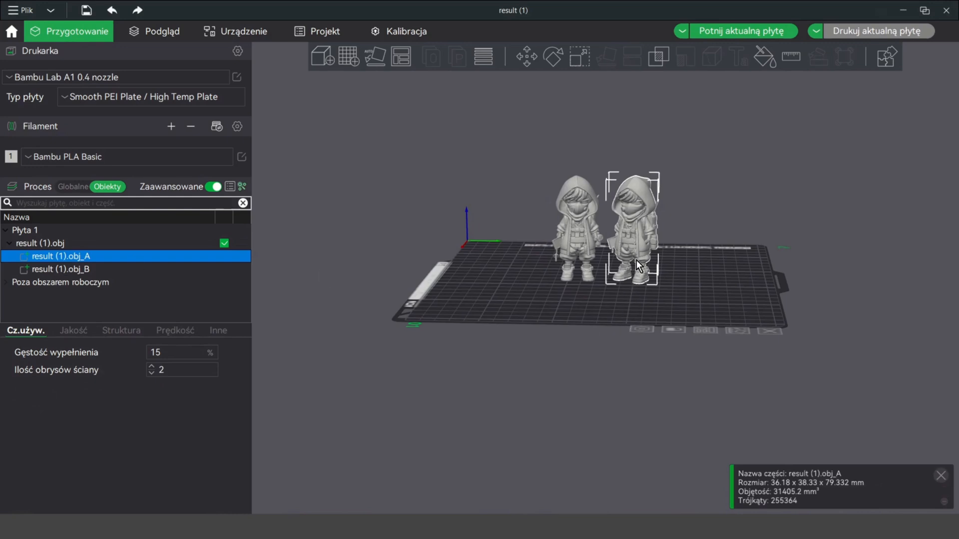
drag(627, 263, 725, 263)
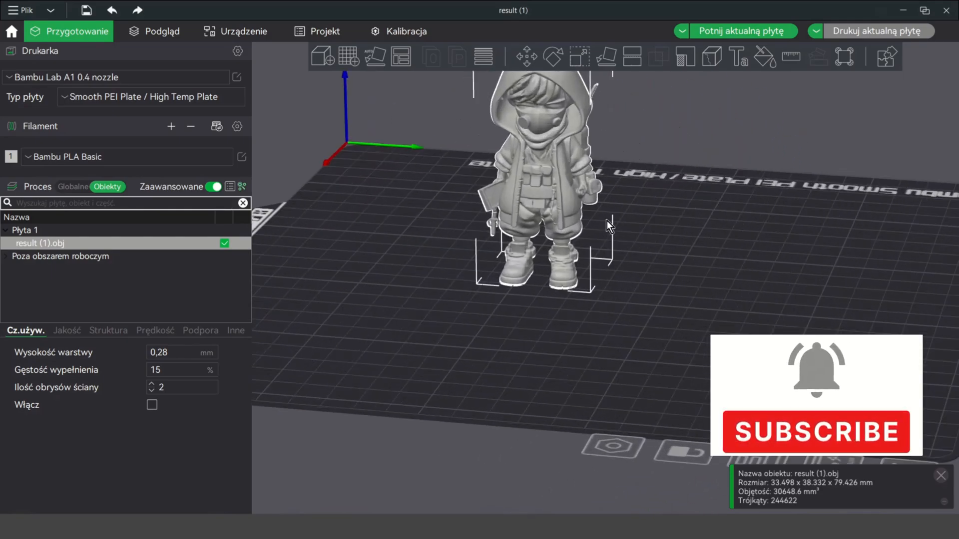
Step: Set the figure's Z size to 65 mm with uniform scaling and slice the plate
drag(605, 226, 464, 230)
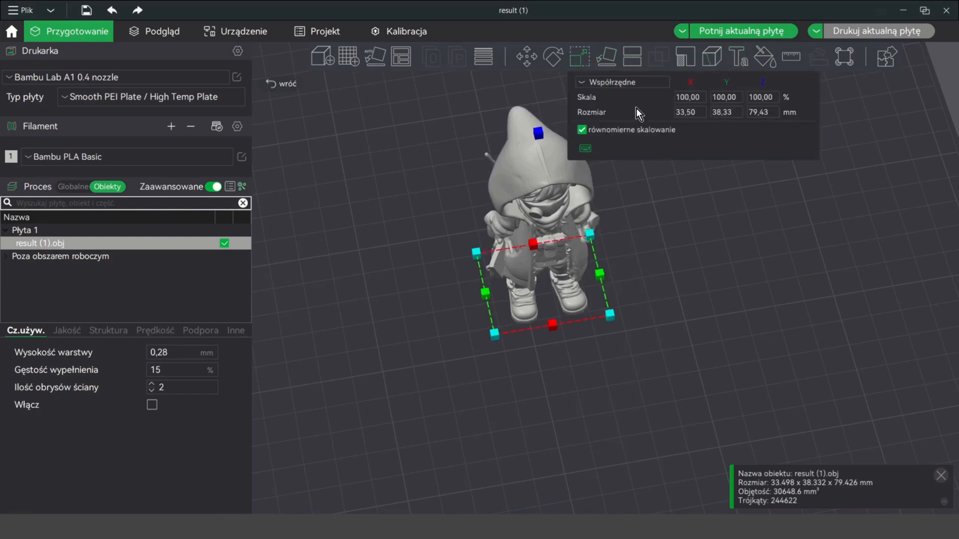
click(761, 112)
text(65)
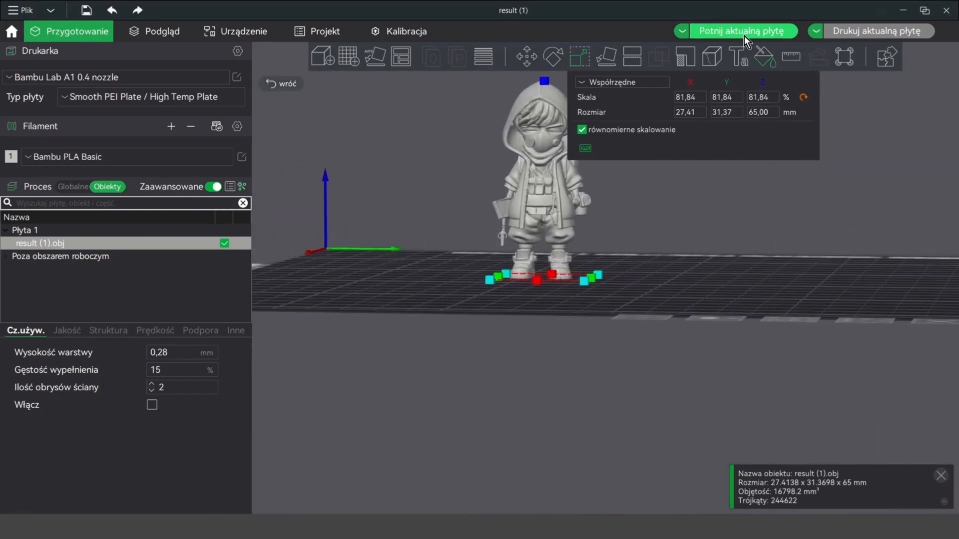
click(160, 31)
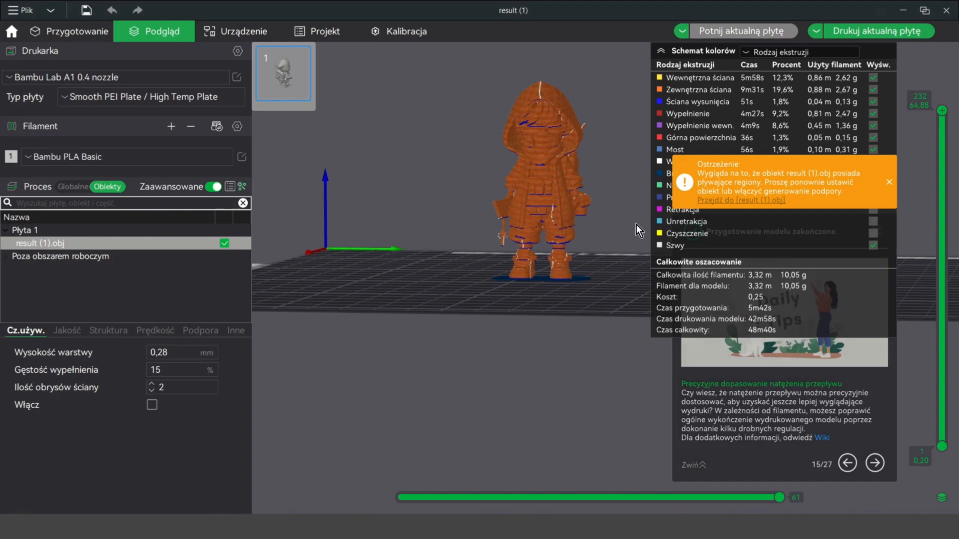
mouse_move(421, 289)
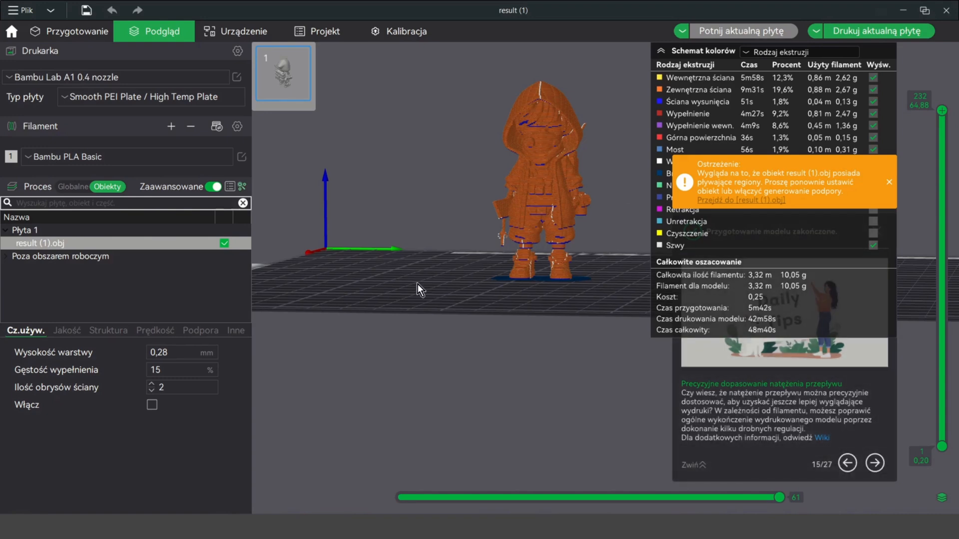
Step: Enable tree(auto) supports in the global Support settings, re-slice, and inspect the green supports
click(72, 187)
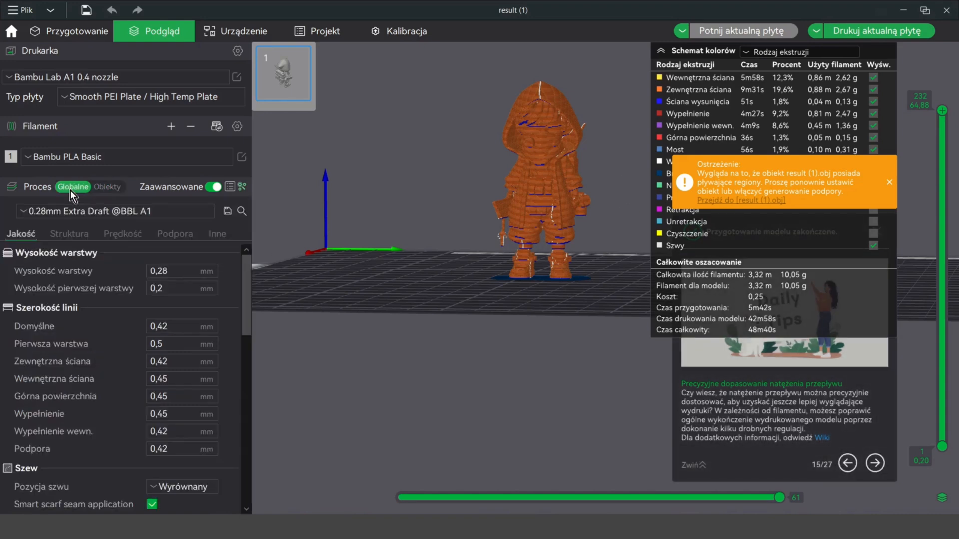
click(173, 234)
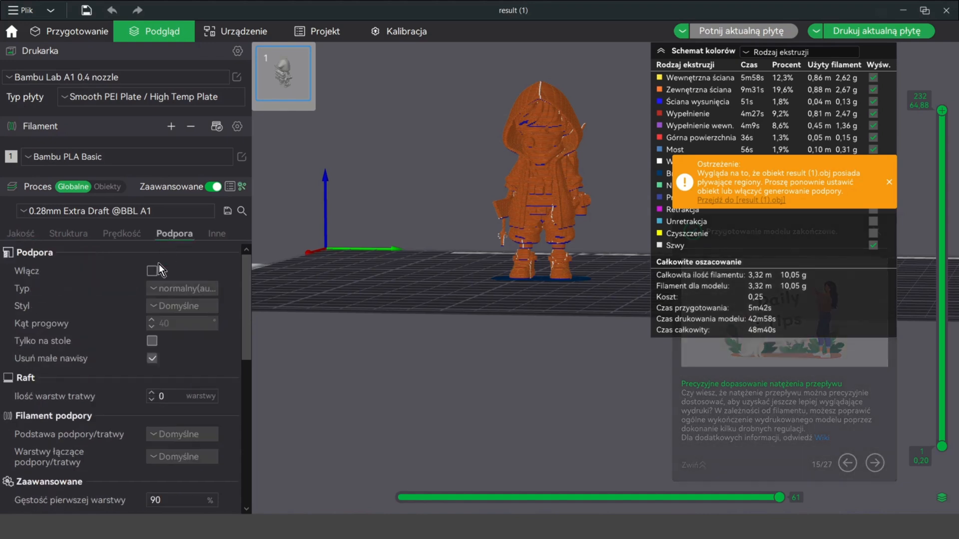
click(152, 270)
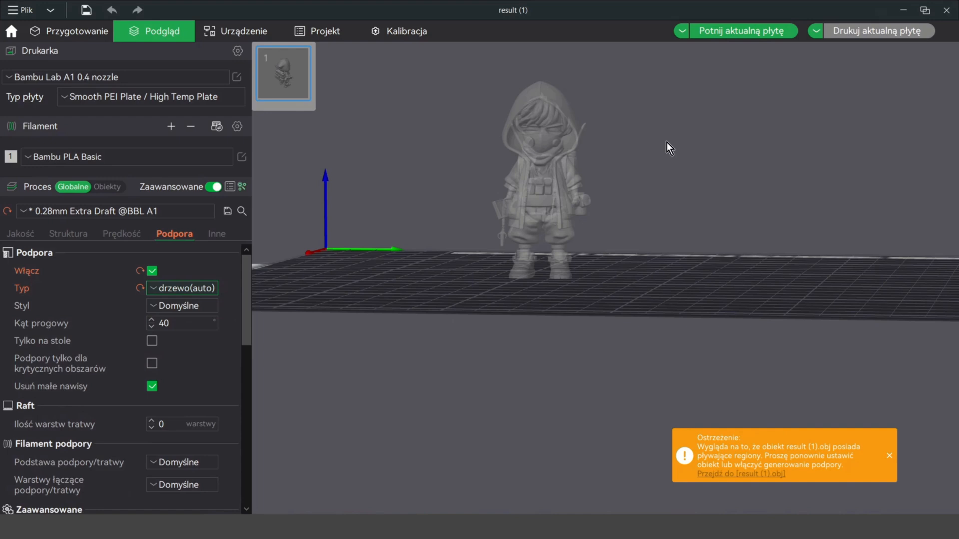
click(742, 31)
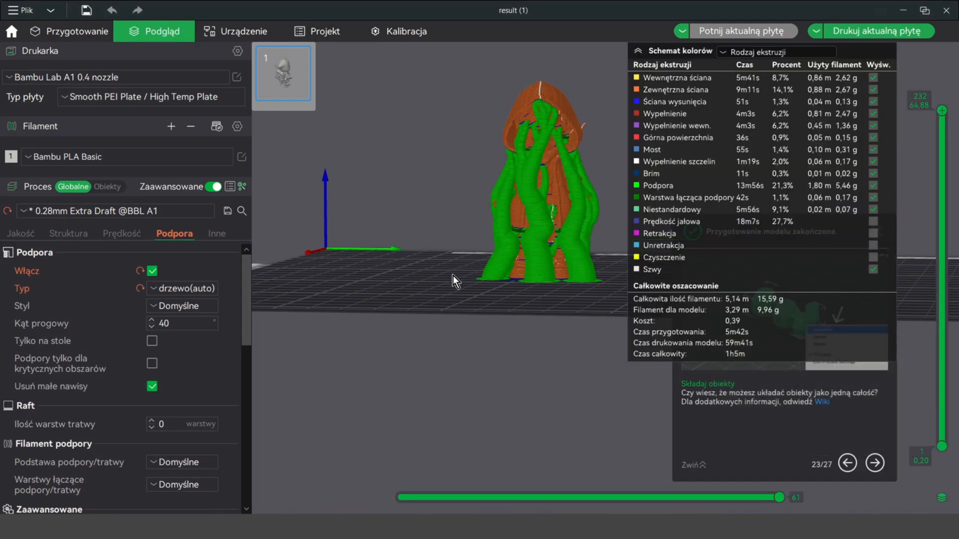
drag(455, 280, 377, 296)
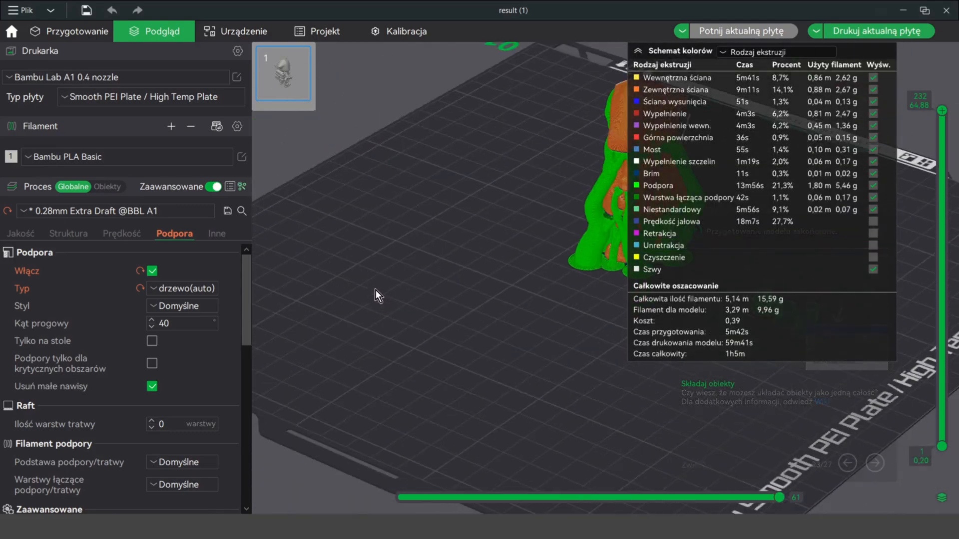
drag(380, 293, 464, 279)
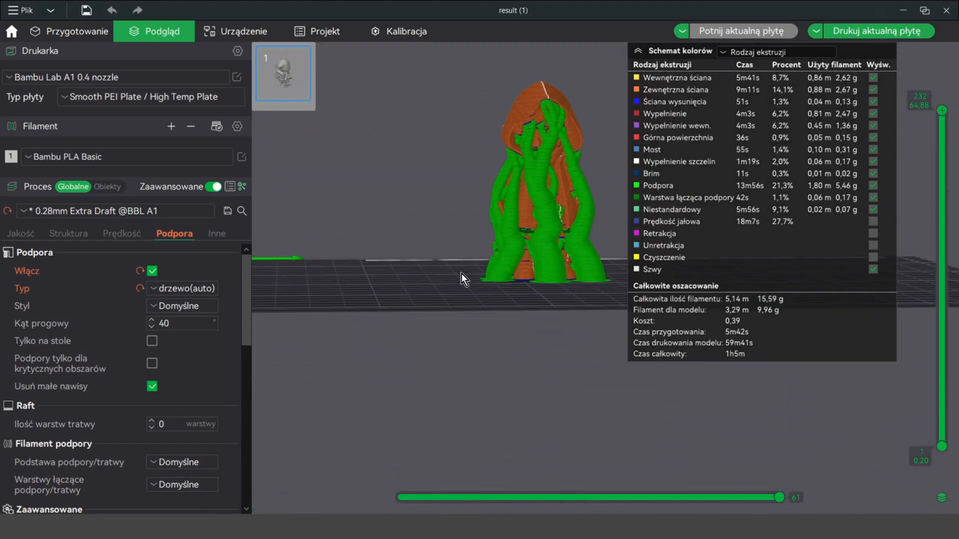